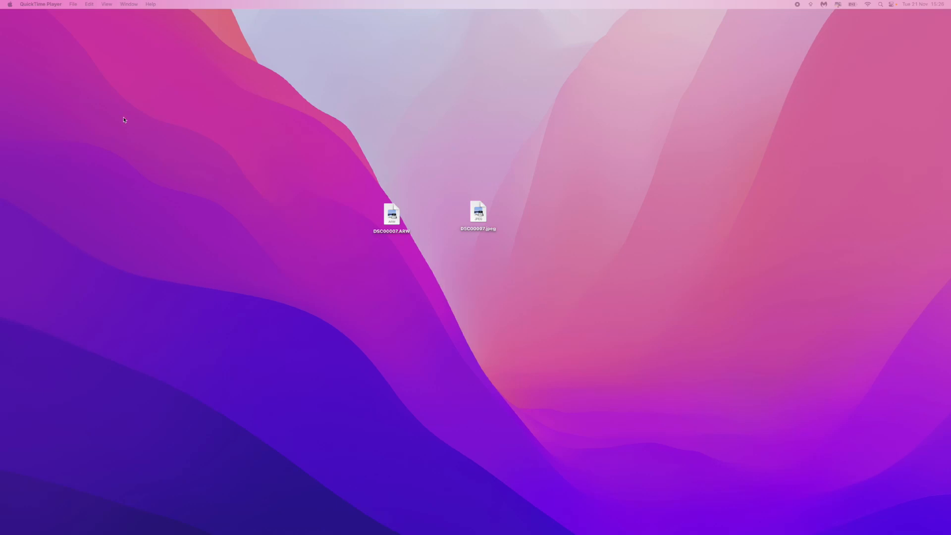
{"action": "mouse_move", "coordinate": [403, 220]}
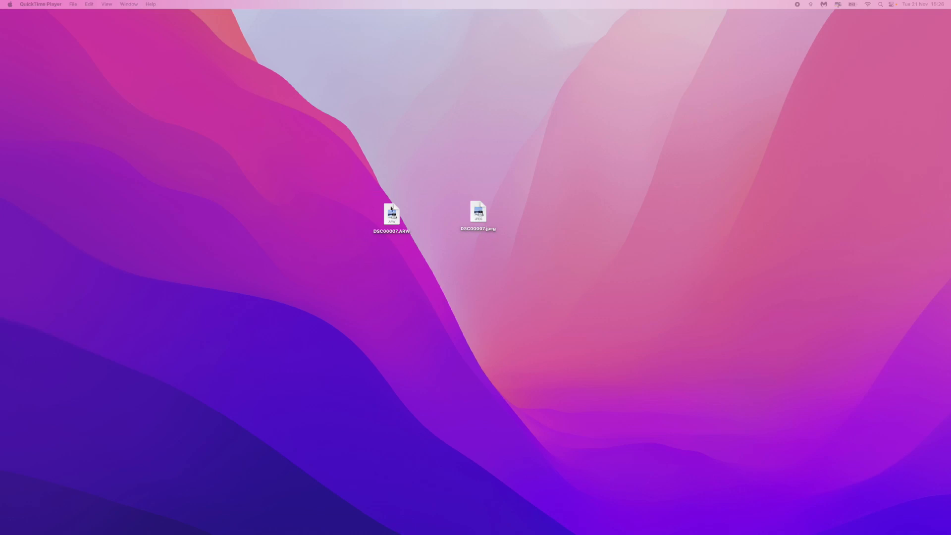
Try to view DSC00007.ARW directly and dismiss the cannot-open warning.
{"action": "right_click", "coordinate": [391, 214]}
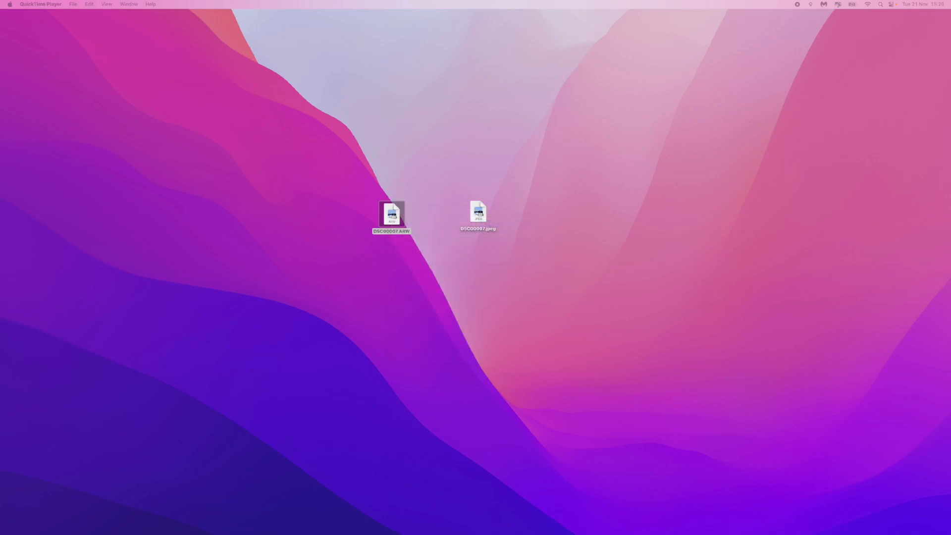
{"action": "double_click", "coordinate": [391, 214]}
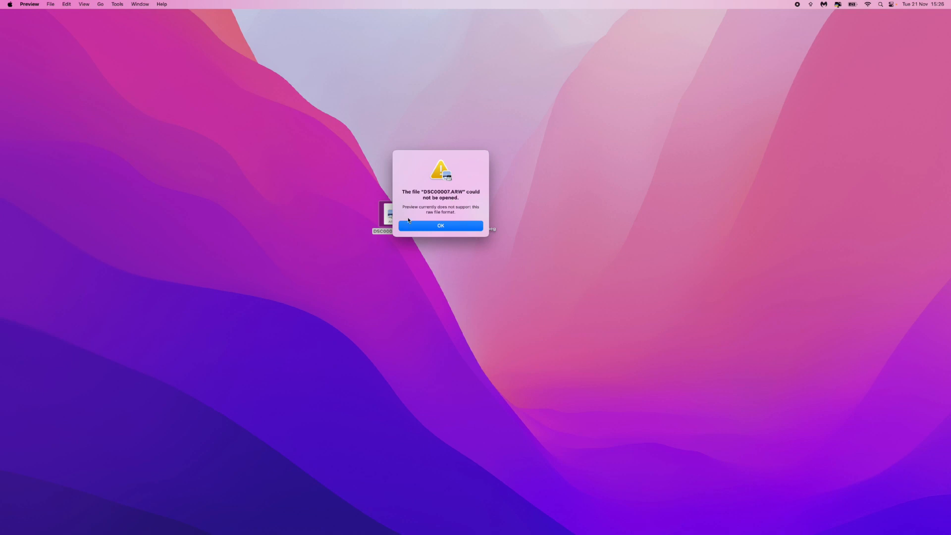
{"action": "mouse_move", "coordinate": [461, 220]}
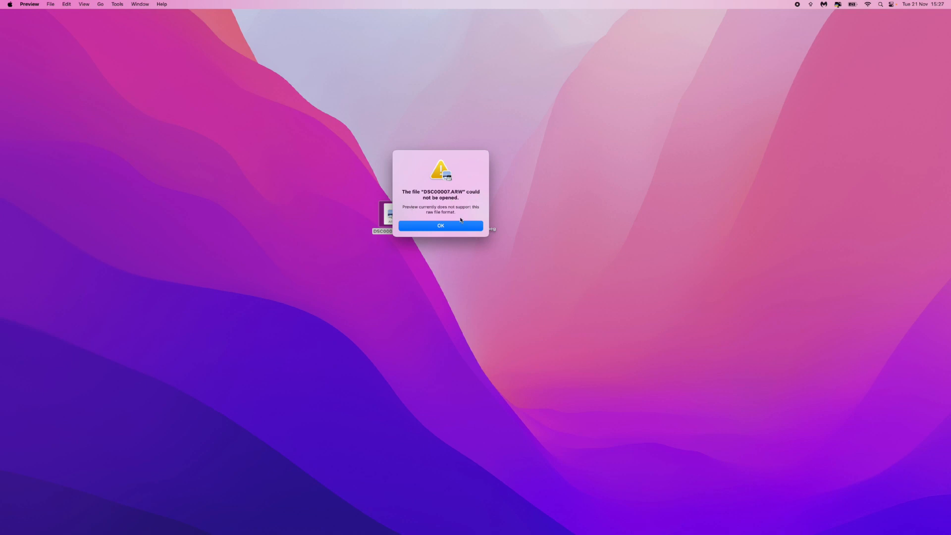
{"action": "left_click", "coordinate": [440, 225]}
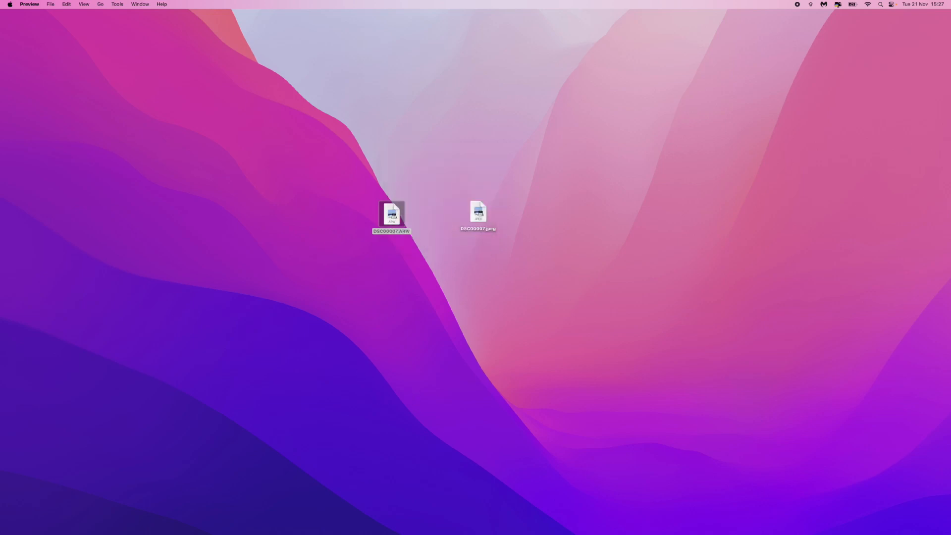
{"action": "mouse_move", "coordinate": [247, 289]}
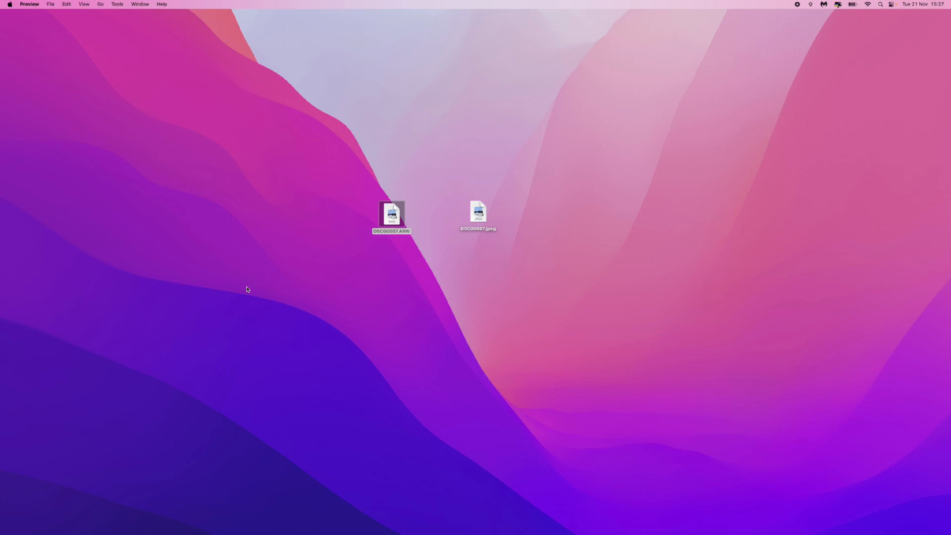
{"action": "mouse_move", "coordinate": [170, 310]}
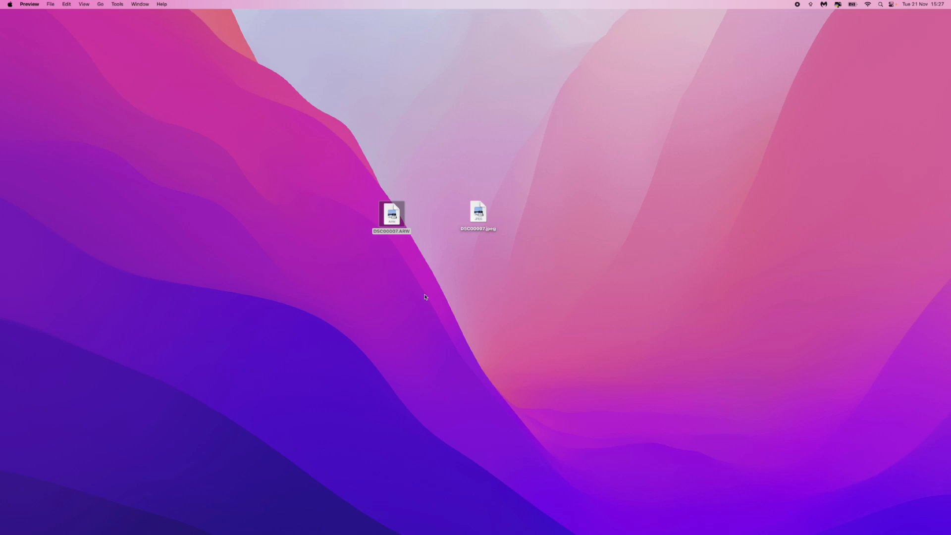
Bring up Quick Actions for DSC00007.ARW and choose Convert Image.
{"action": "right_click", "coordinate": [392, 214]}
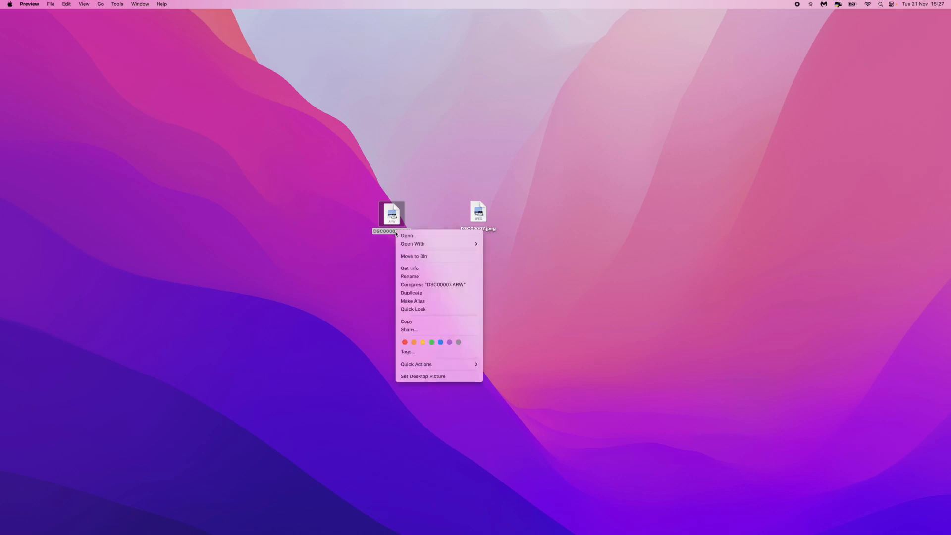
{"action": "mouse_move", "coordinate": [454, 349]}
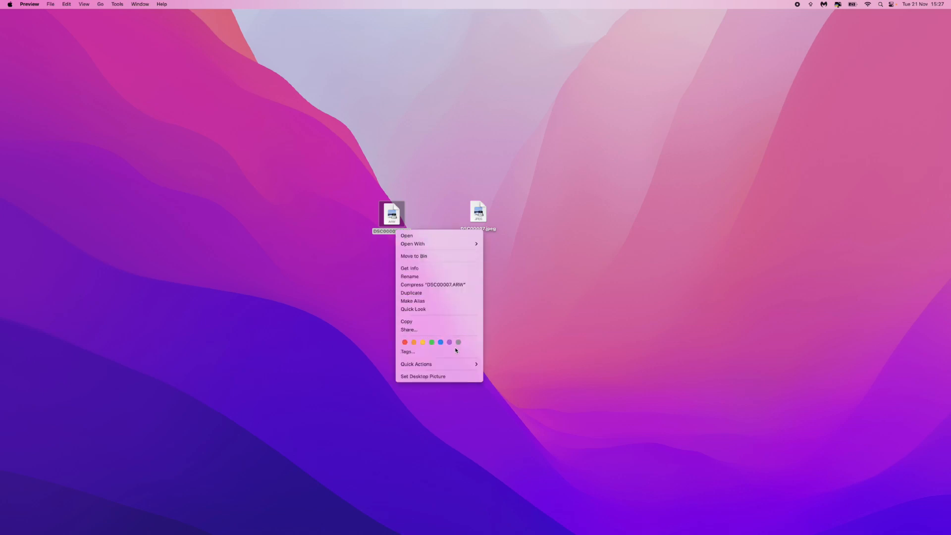
{"action": "mouse_move", "coordinate": [416, 364]}
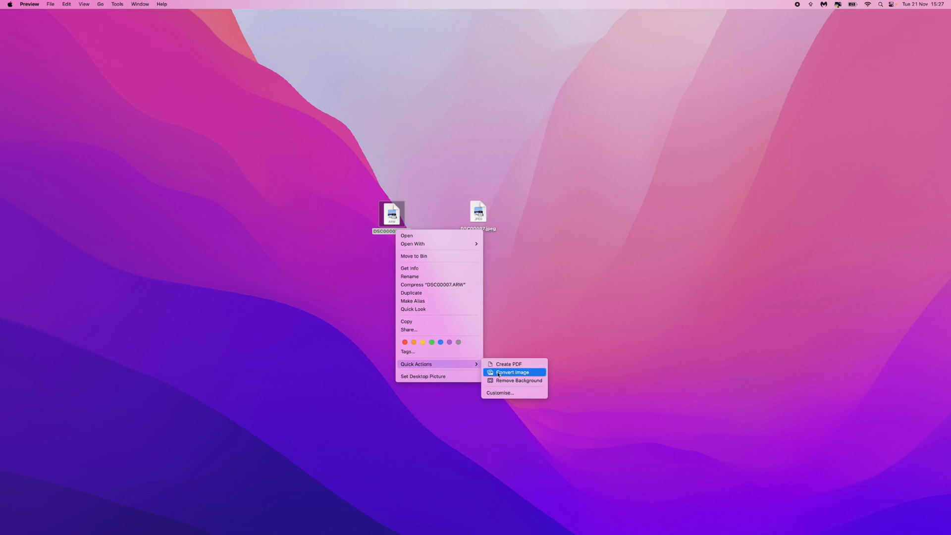
{"action": "left_click", "coordinate": [512, 372]}
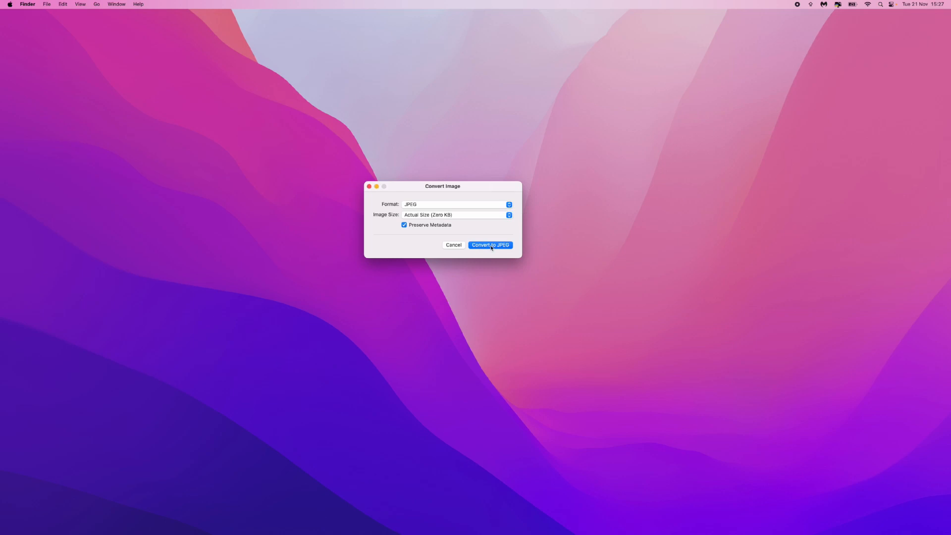
Convert to JPEG and place the new DSC00007 2.jpeg below DSC00007.jpeg.
{"action": "left_click", "coordinate": [491, 244]}
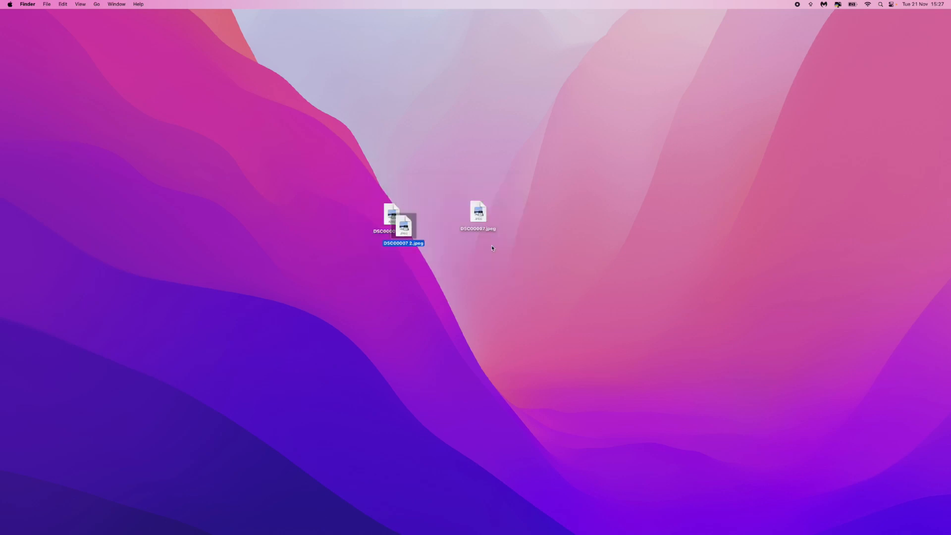
{"action": "left_click_drag", "start_coordinate": [403, 225], "coordinate": [471, 255]}
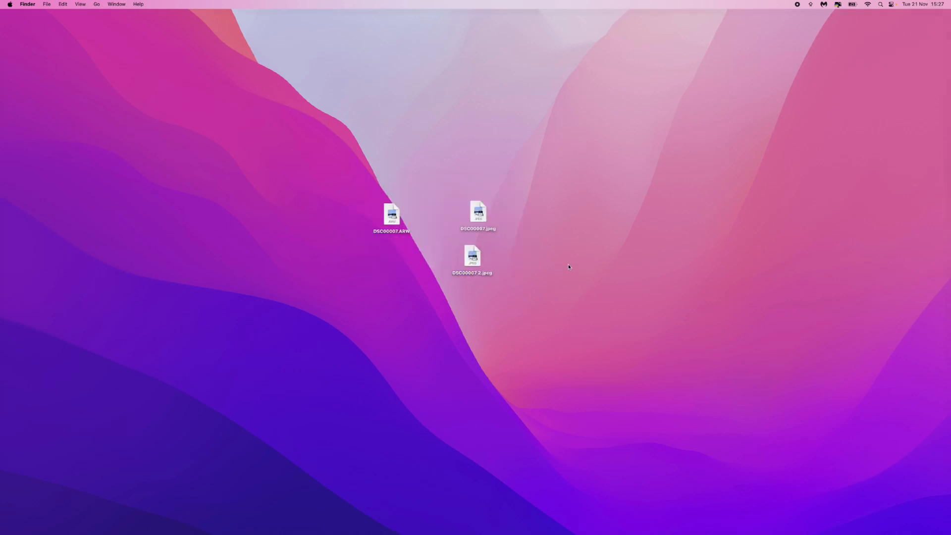